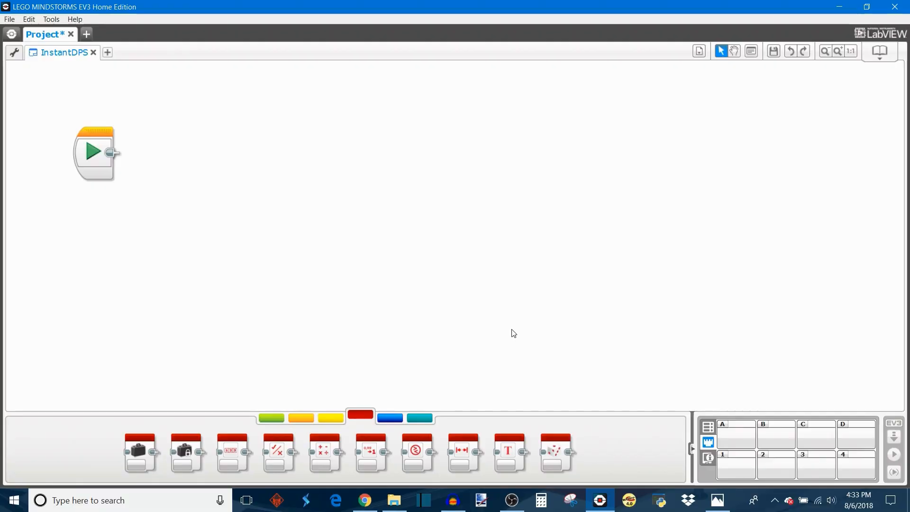
pyautogui.moveTo(491, 323)
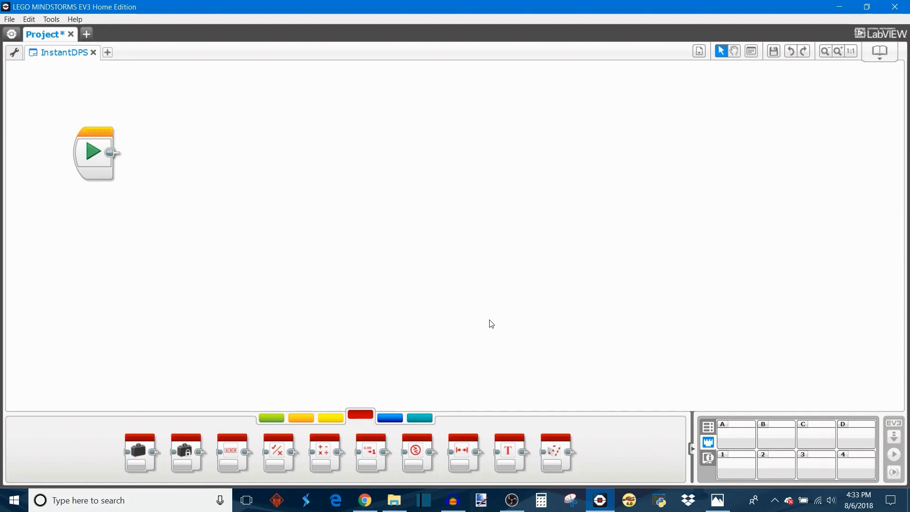
pyautogui.moveTo(447, 304)
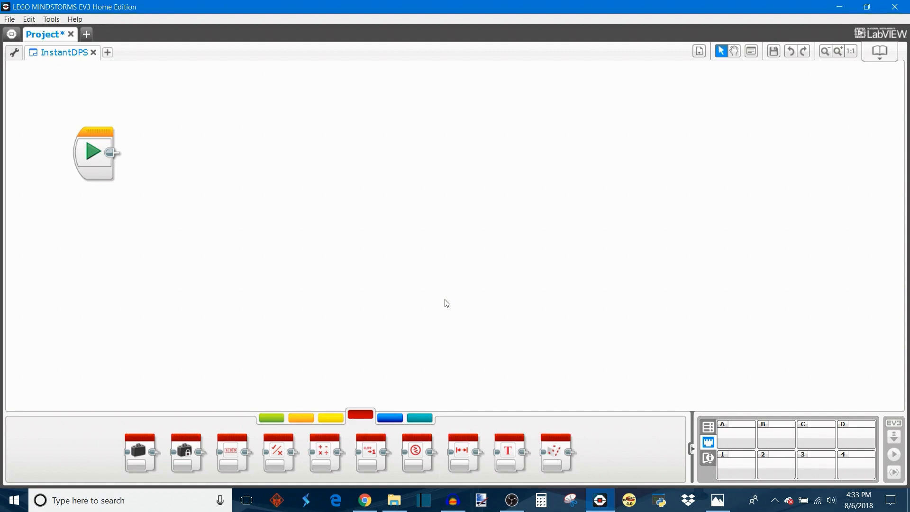
pyautogui.moveTo(343, 280)
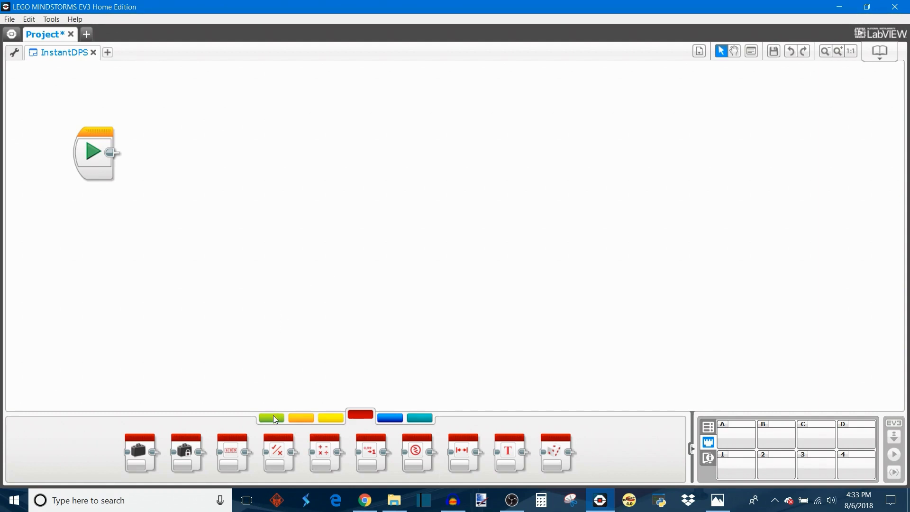
# Step: Add a port A Large Motor block at power 75, followed by a forever Loop
pyautogui.click(271, 418)
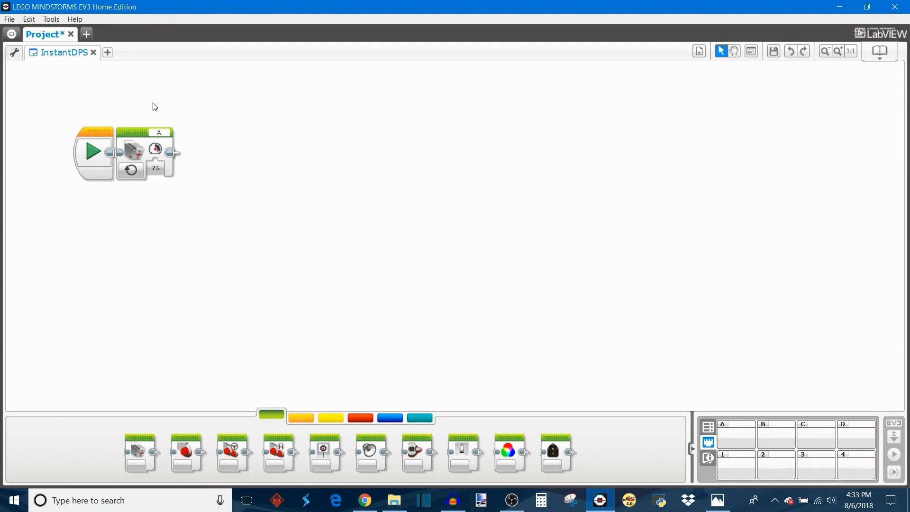
pyautogui.click(301, 418)
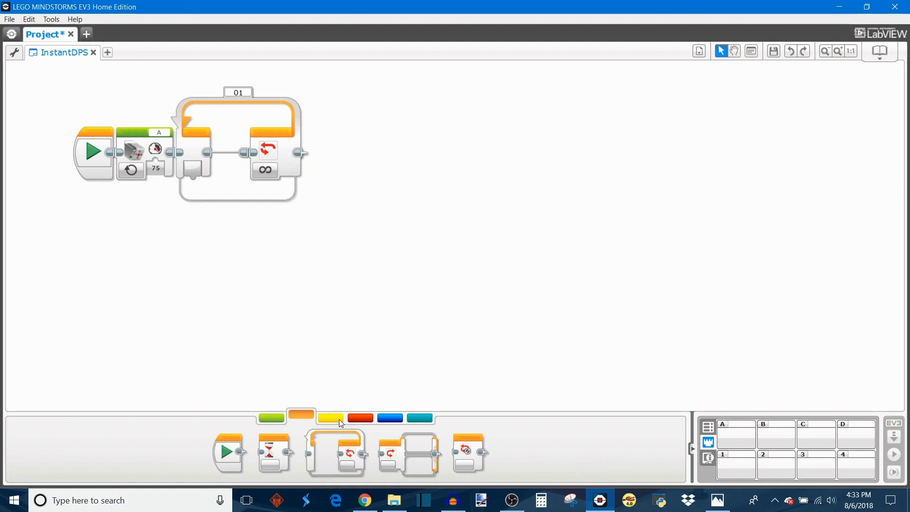
# Step: Put Motor Rotation Reset and Timer blocks in the loop, setting the Timer to Reset
pyautogui.click(330, 418)
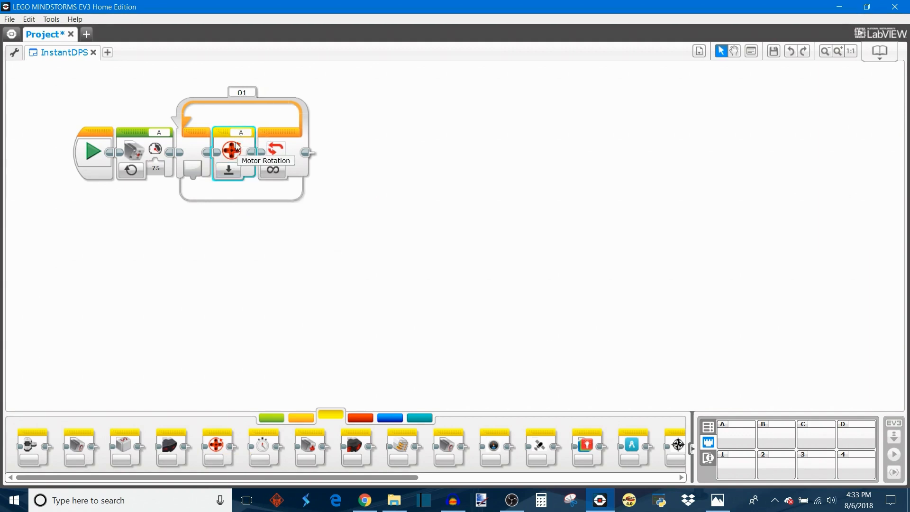
pyautogui.moveTo(269, 267)
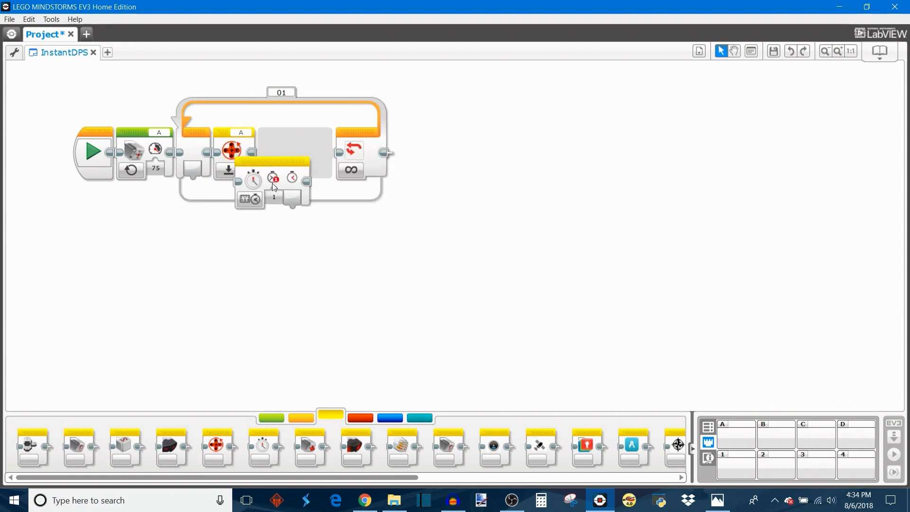
pyautogui.click(273, 169)
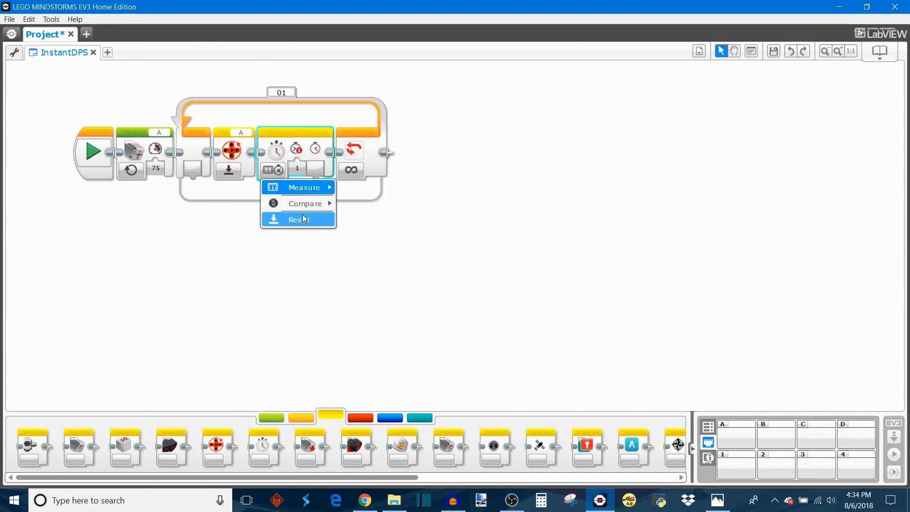
pyautogui.click(298, 220)
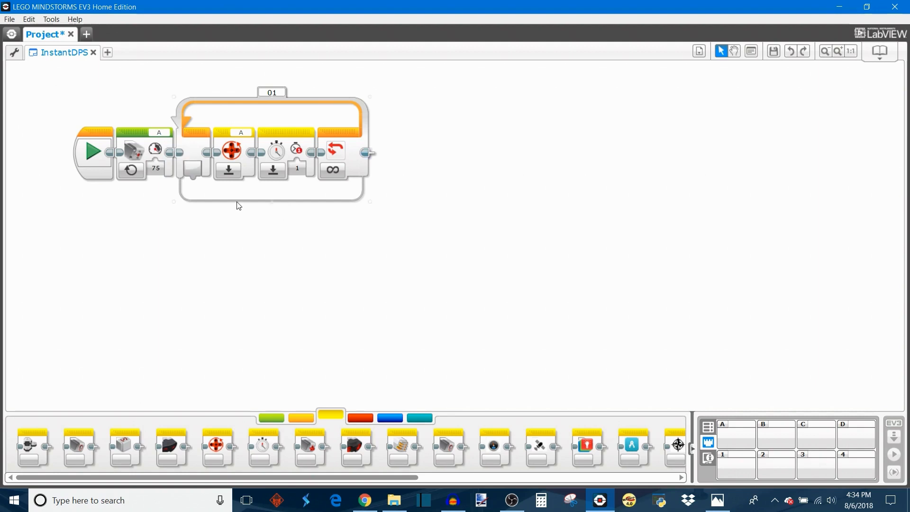
pyautogui.moveTo(257, 138)
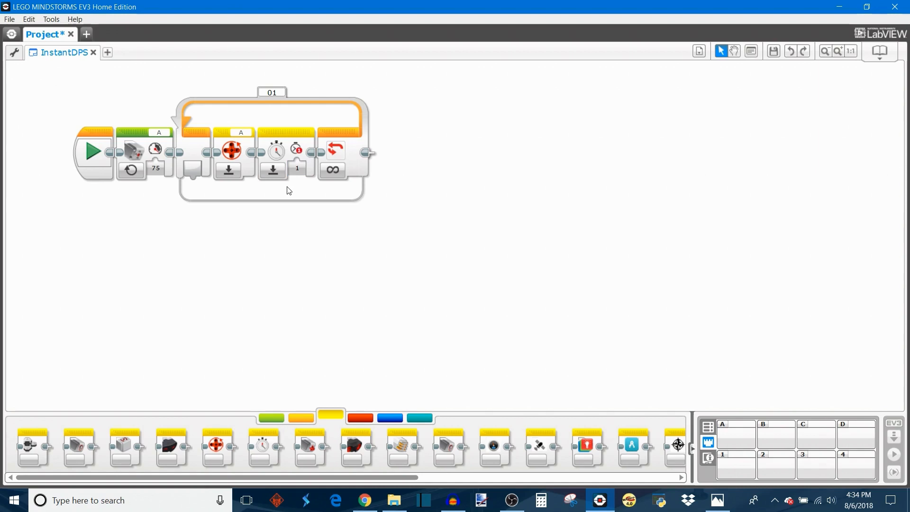
pyautogui.moveTo(311, 421)
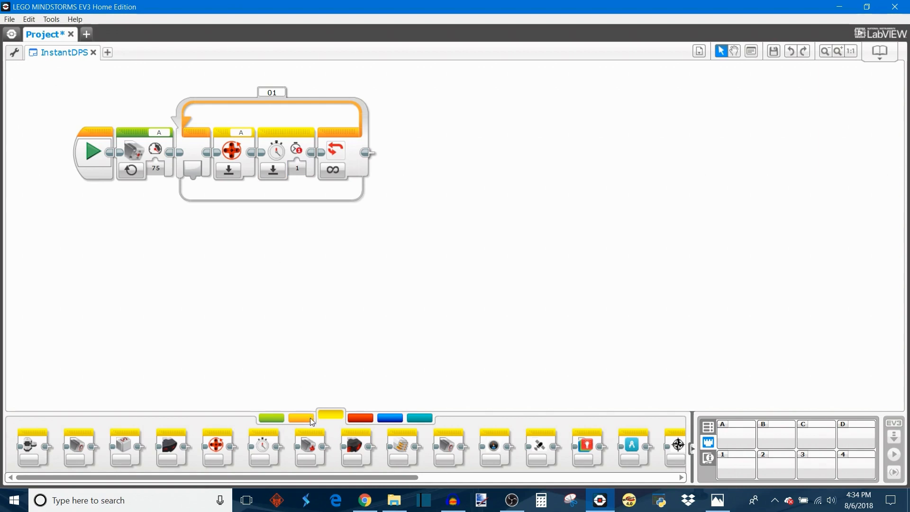
# Step: Insert a Wait Timer block, then Motor Rotation degrees and Timer measure blocks
pyautogui.click(301, 418)
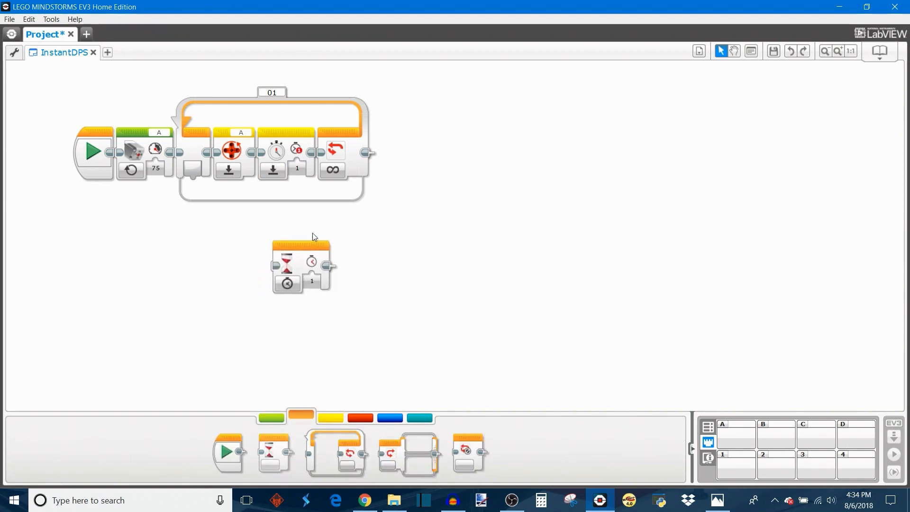
pyautogui.moveTo(302, 264); pyautogui.dragTo(339, 152)
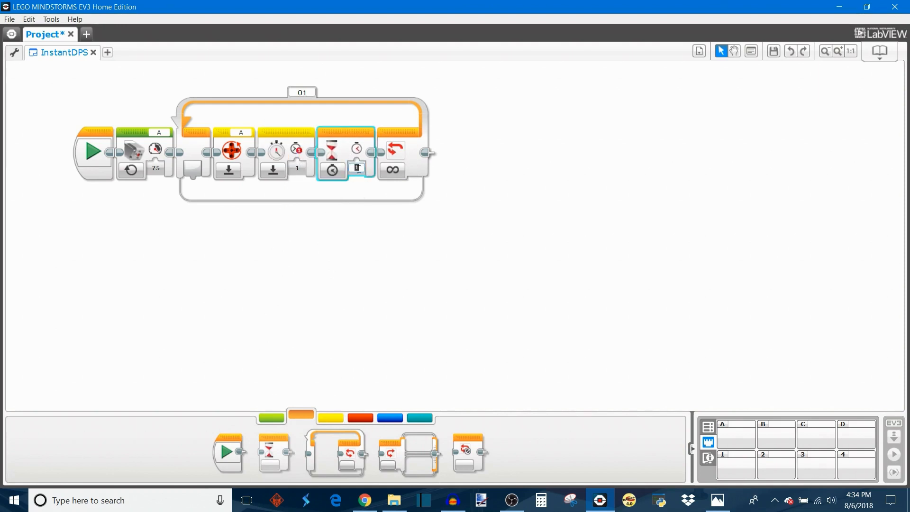
pyautogui.write('0.1')
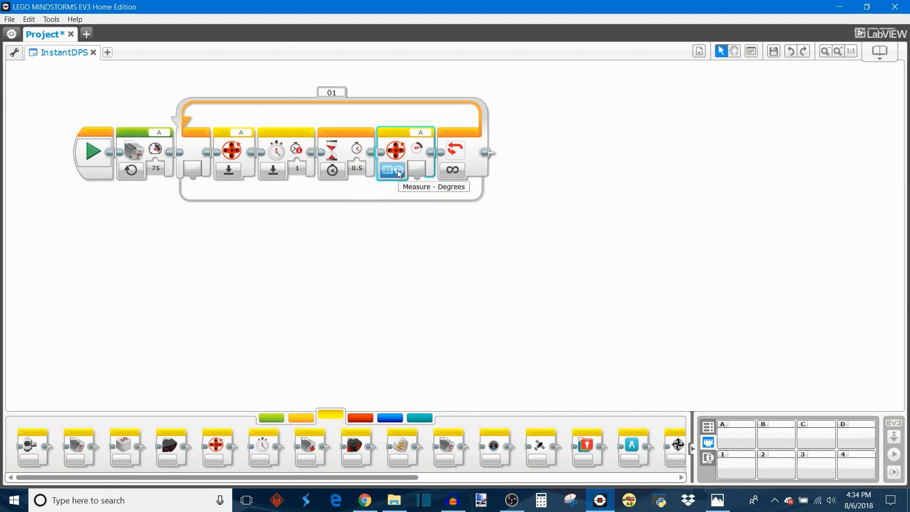
pyautogui.moveTo(260, 250)
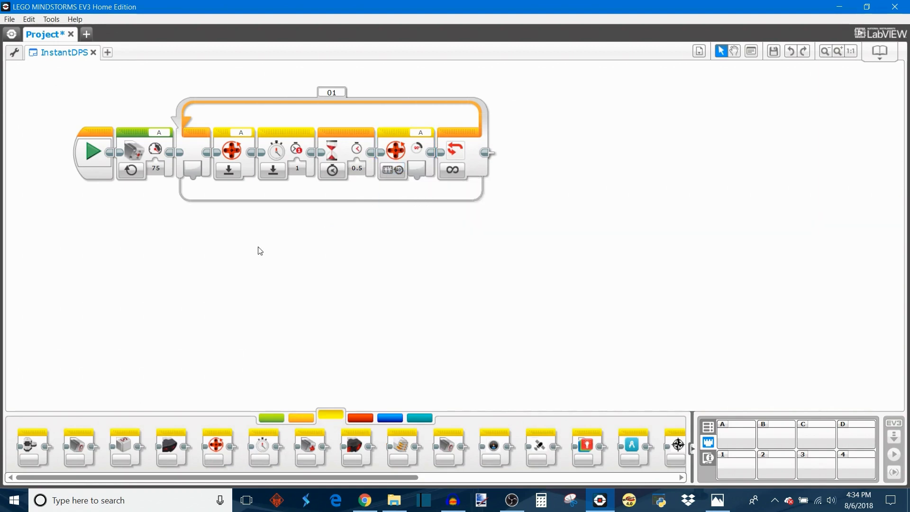
pyautogui.moveTo(262, 447); pyautogui.dragTo(370, 238)
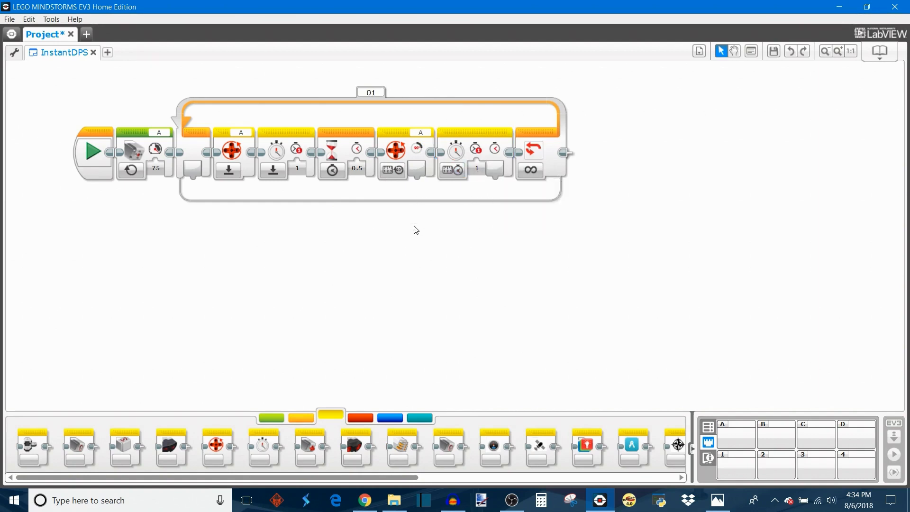
pyautogui.moveTo(232, 152)
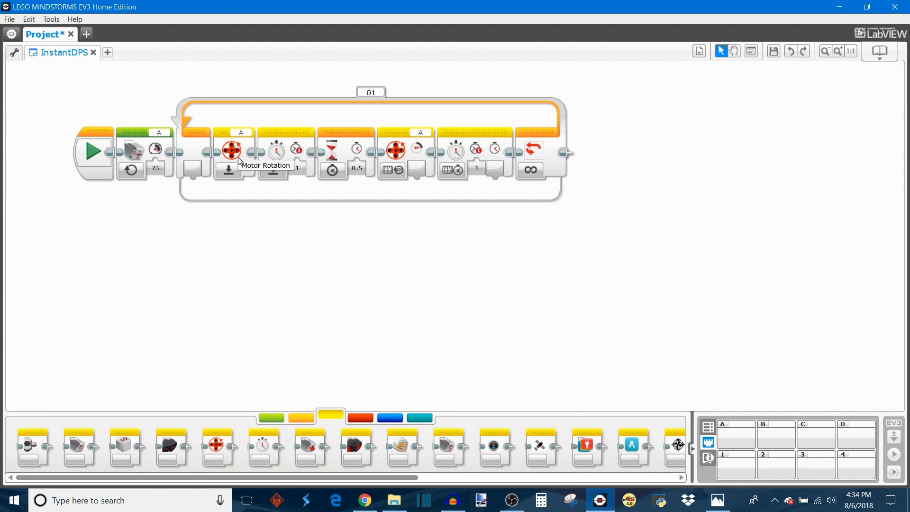
pyautogui.moveTo(327, 164)
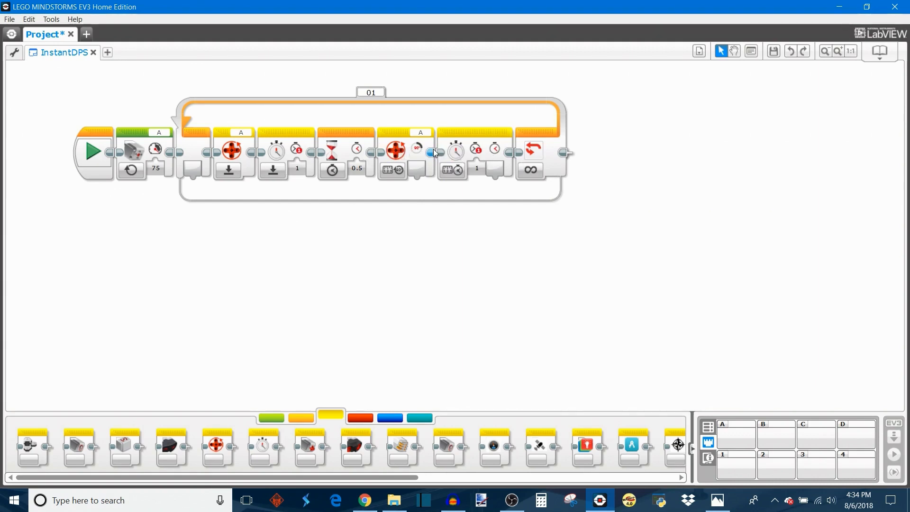
pyautogui.moveTo(396, 151)
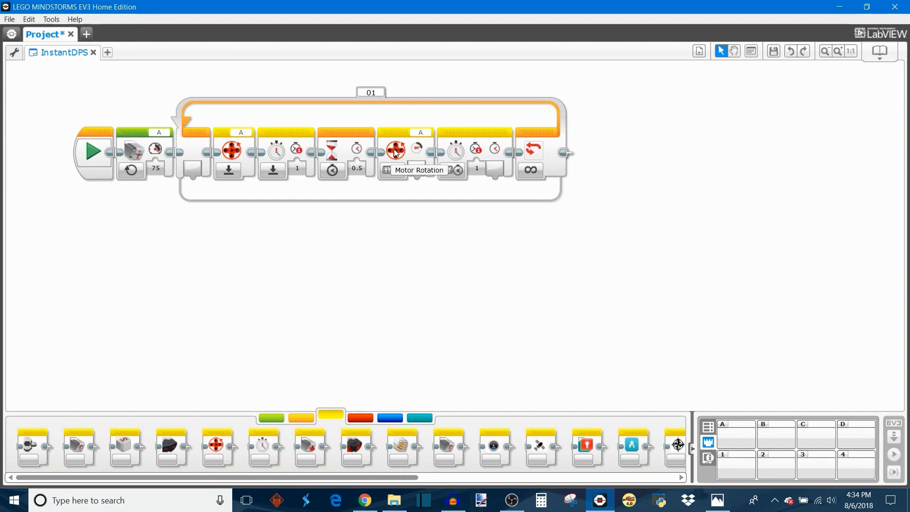
pyautogui.moveTo(439, 228)
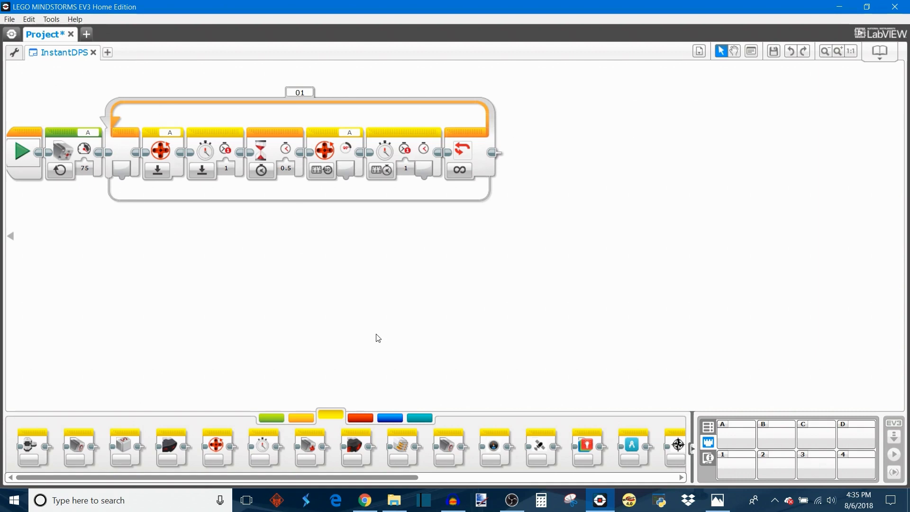
# Step: Add a Divide Math block and a Text block labelled 'D/S:' receiving the quotient
pyautogui.click(360, 417)
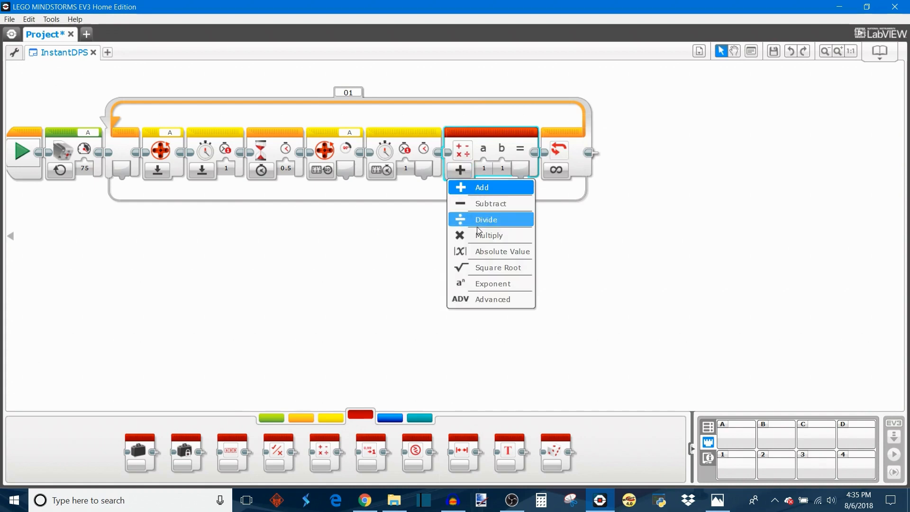
pyautogui.click(486, 219)
pyautogui.write('D')
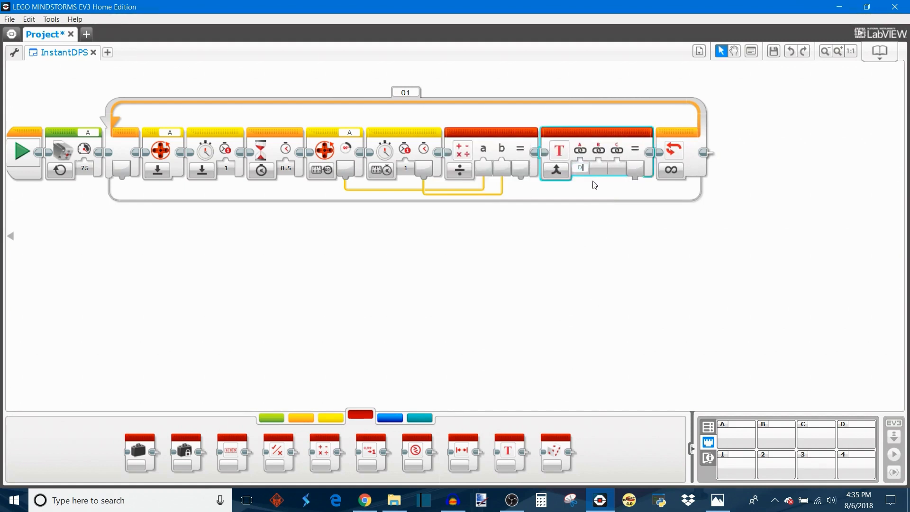
pyautogui.write('/')
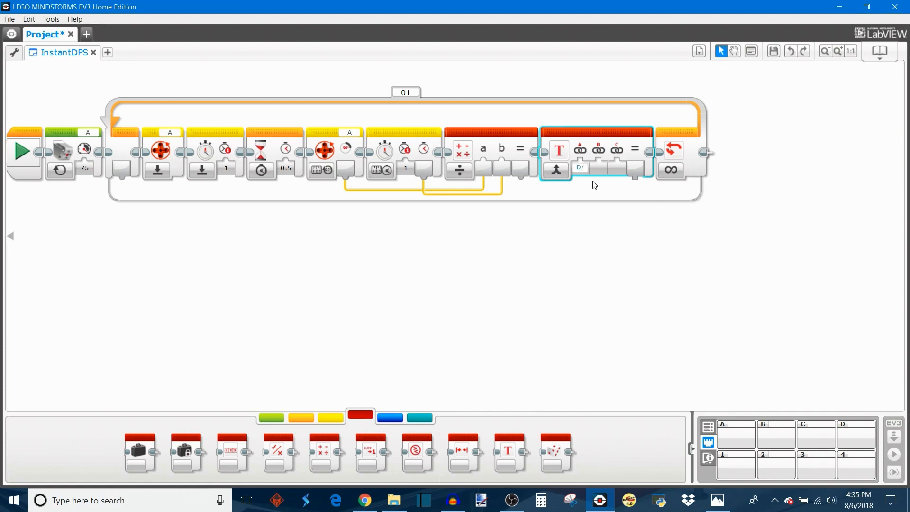
pyautogui.write('S:')
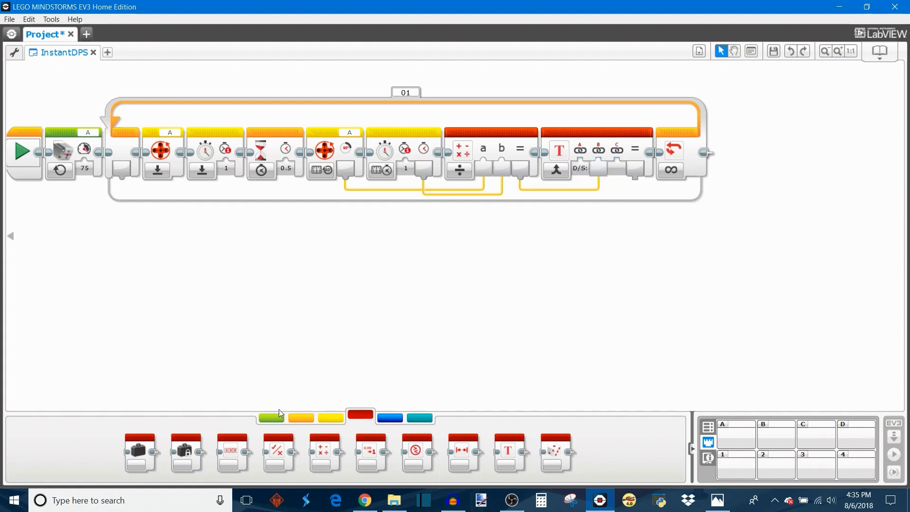
# Step: Add a Display block in Text mode after the Text block, wired to its output
pyautogui.click(270, 417)
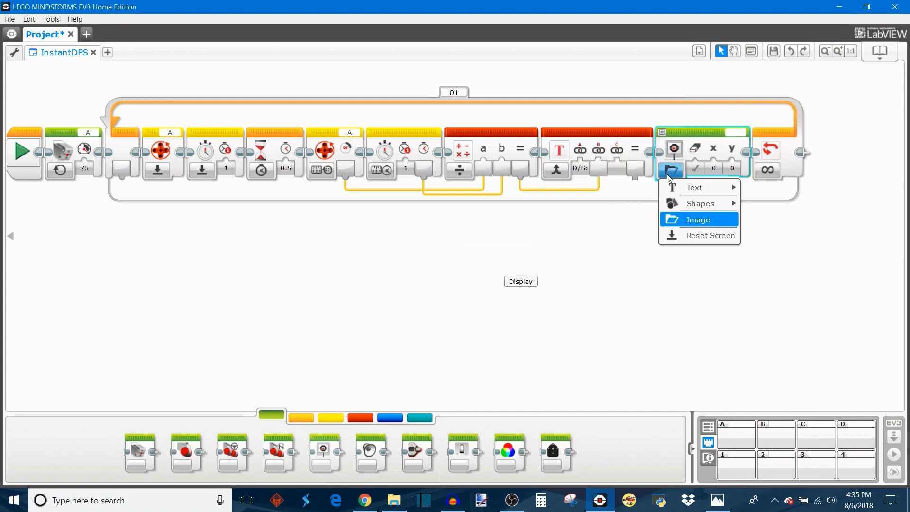
pyautogui.click(699, 219)
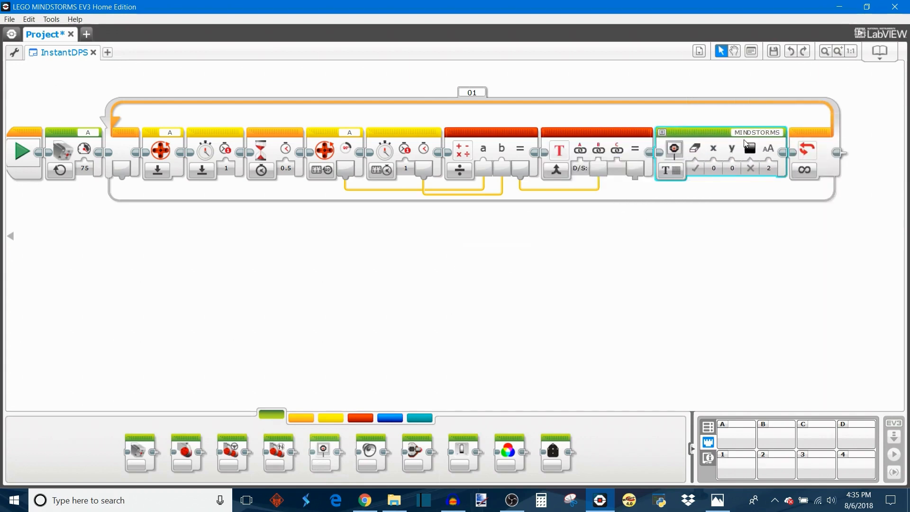
pyautogui.click(757, 132)
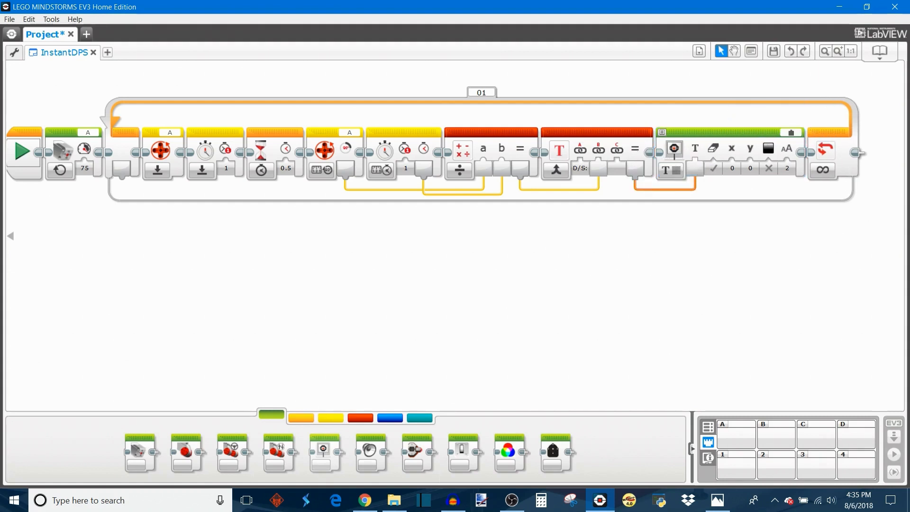
pyautogui.moveTo(670, 169)
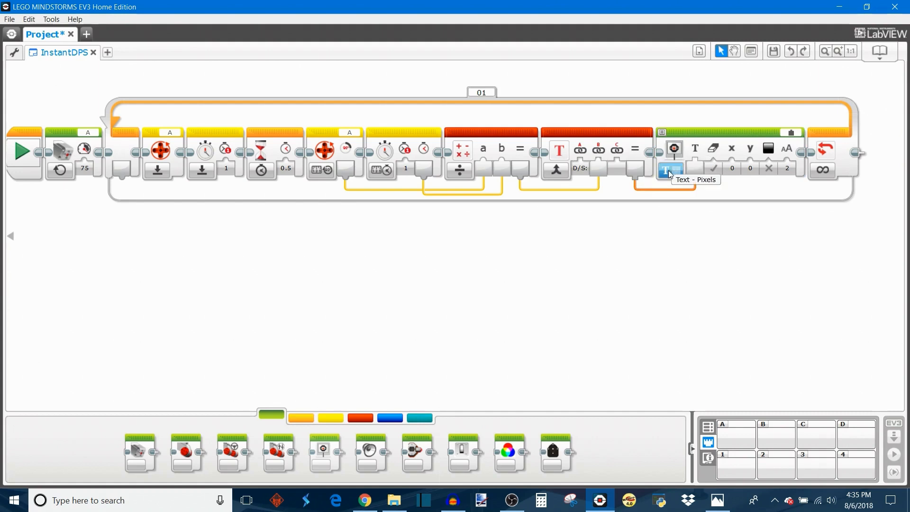
pyautogui.moveTo(625, 229)
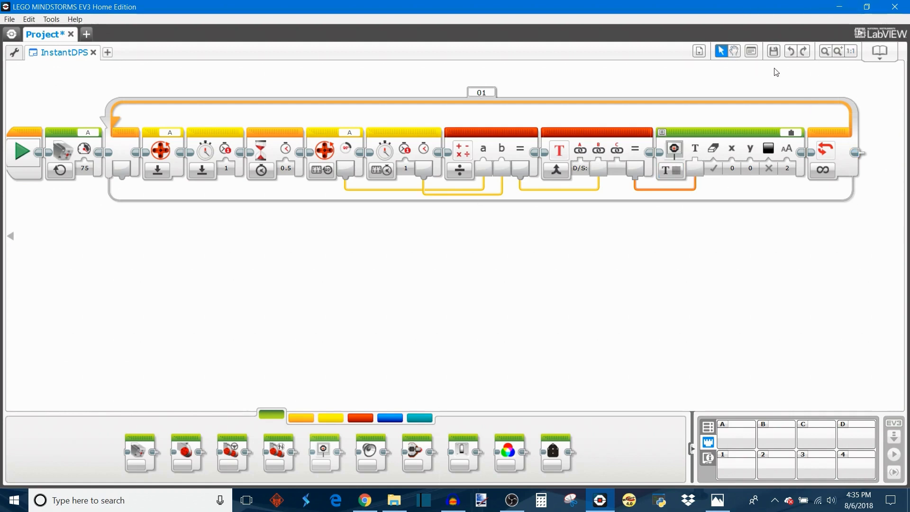
pyautogui.moveTo(607, 261)
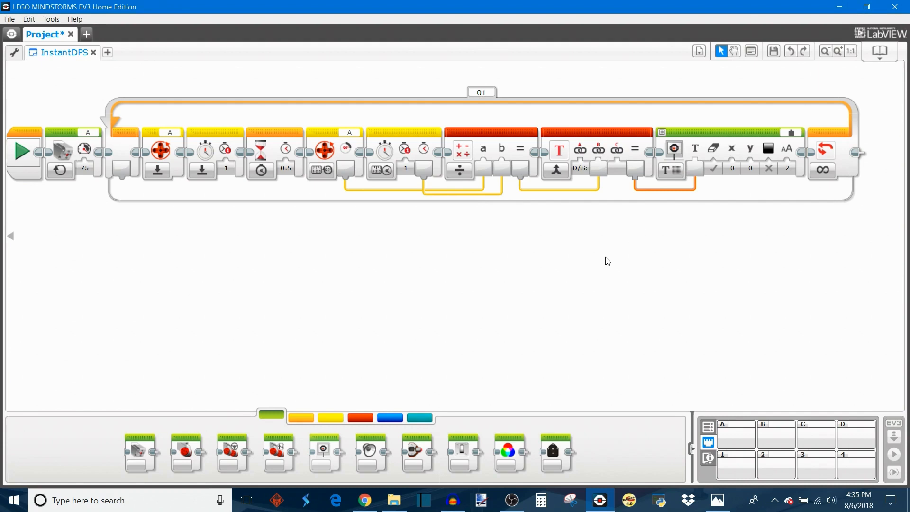